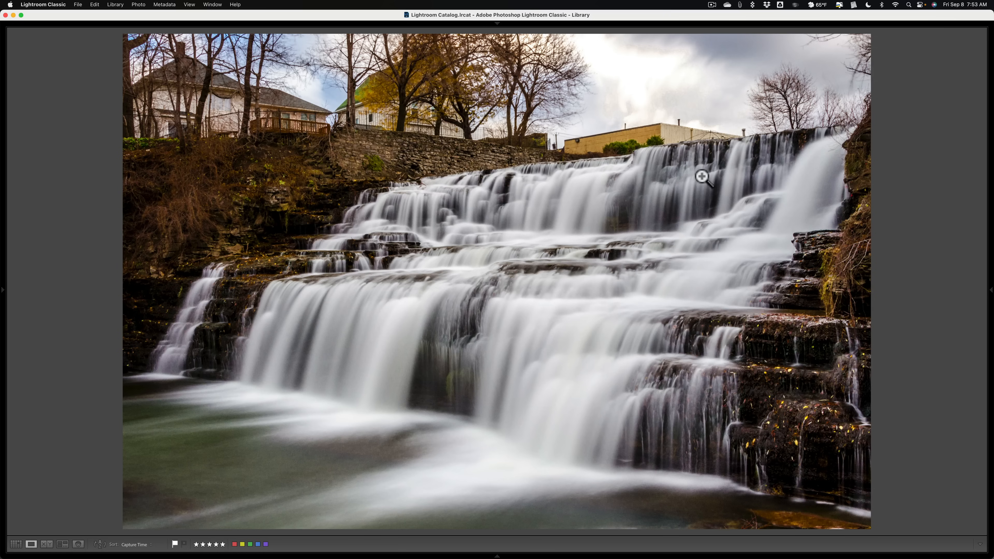
{"action": "mouse_move", "coordinate": [481, 236]}
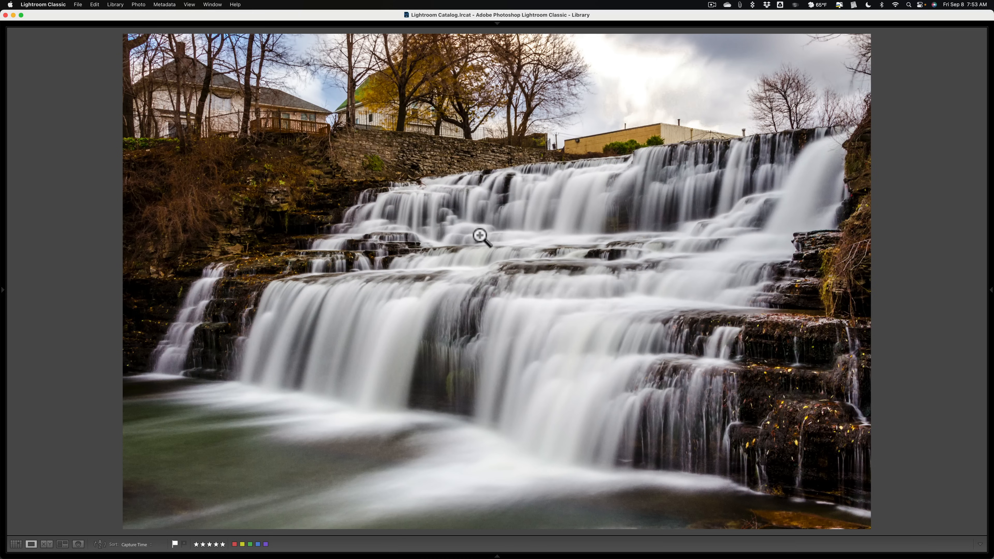
{"action": "mouse_move", "coordinate": [259, 222]}
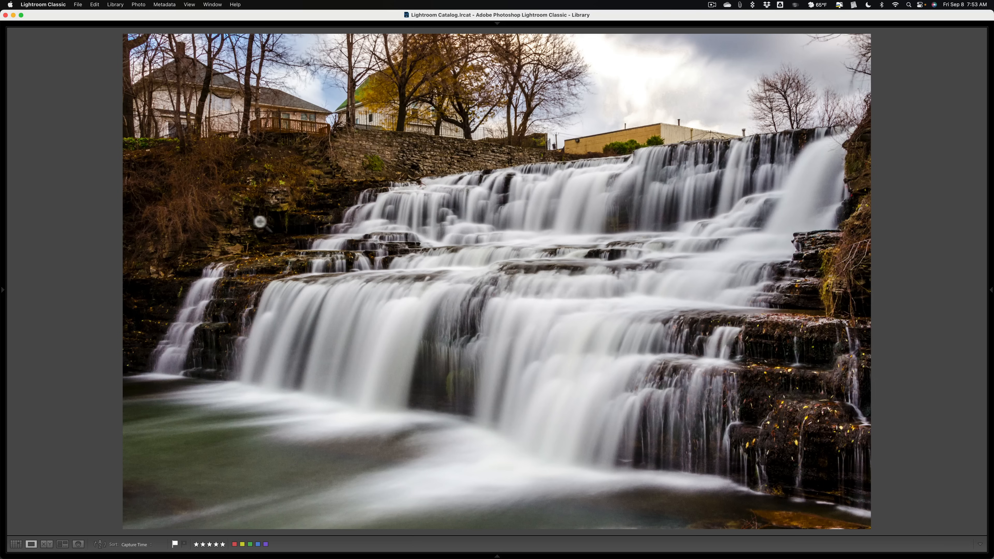
{"action": "mouse_move", "coordinate": [5, 227]}
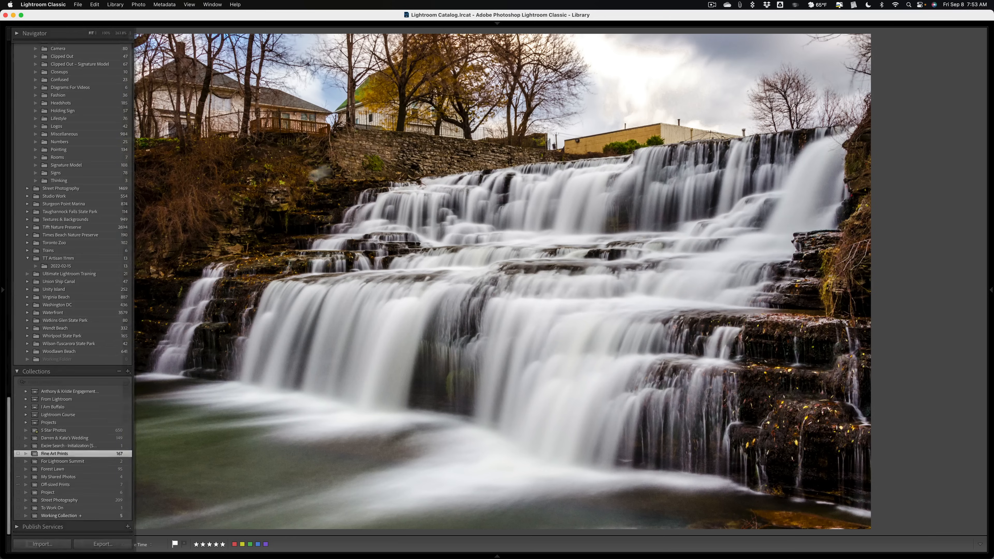
Show the filmstrip, then the left folders panel and right histogram panel around the photo in Library
{"action": "key", "text": "tab"}
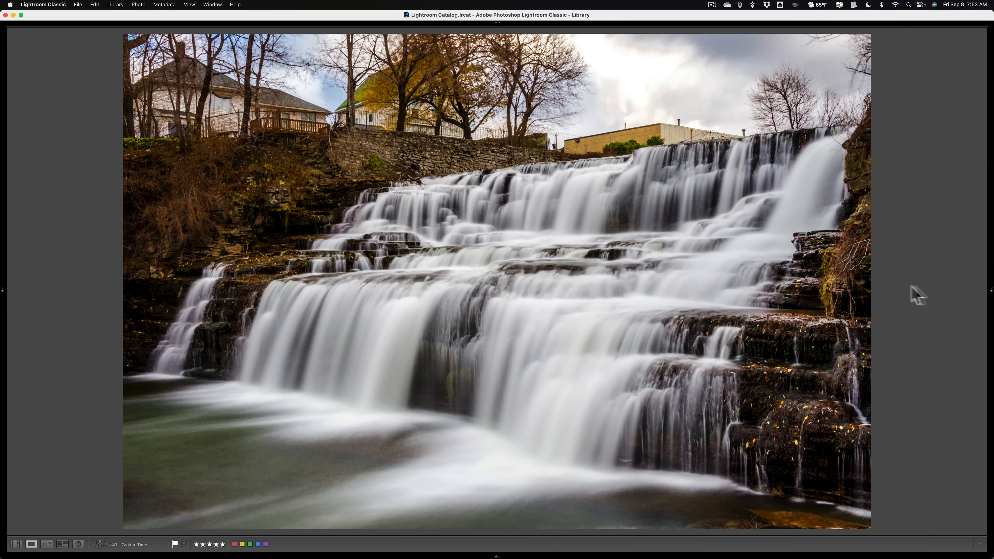
{"action": "mouse_move", "coordinate": [495, 553]}
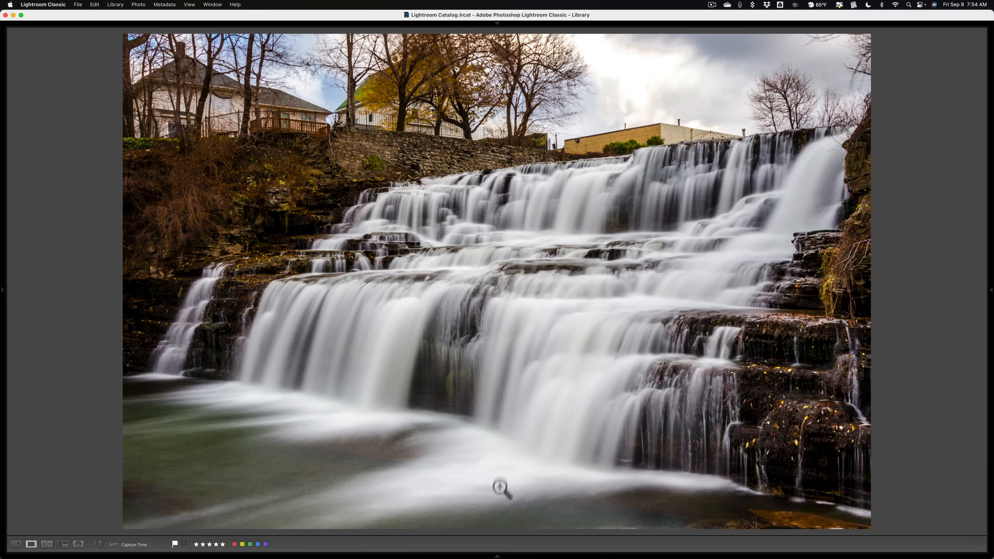
{"action": "left_click", "coordinate": [498, 554]}
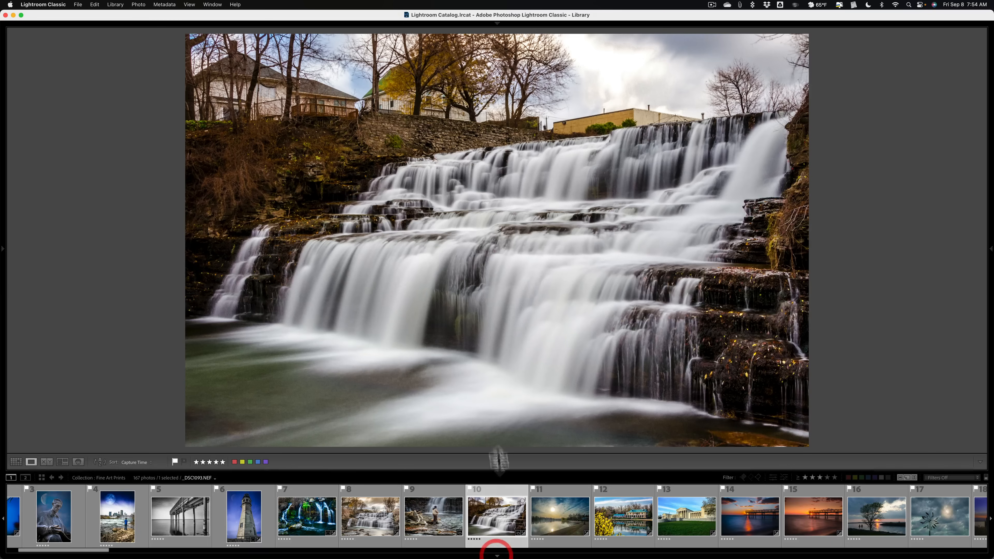
{"action": "mouse_move", "coordinate": [503, 30]}
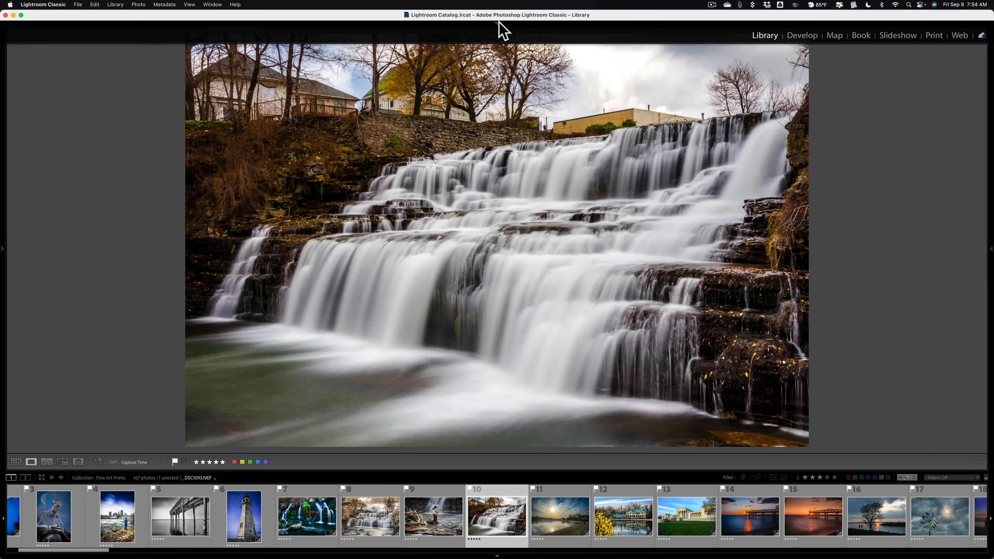
{"action": "left_click", "coordinate": [2, 260]}
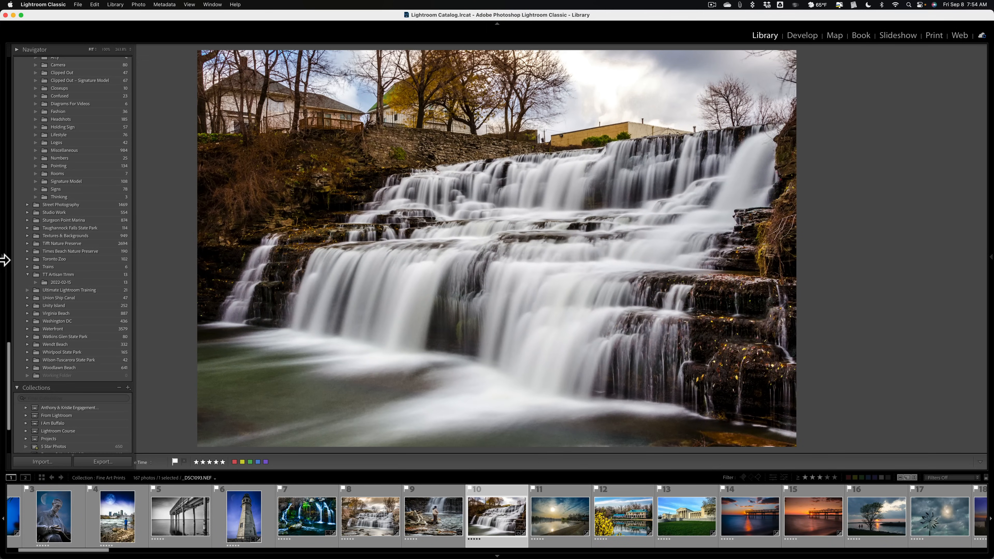
{"action": "left_click", "coordinate": [4, 260]}
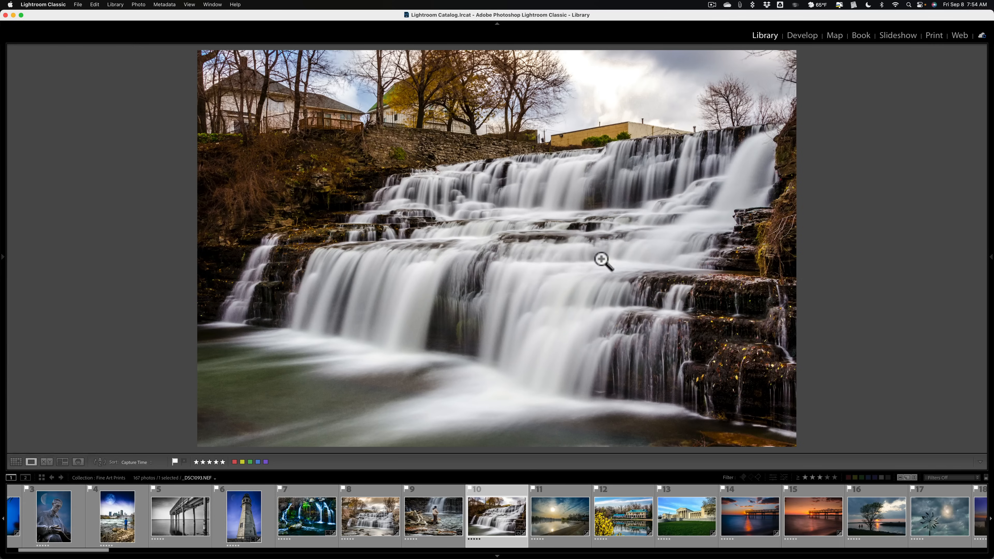
{"action": "left_click", "coordinate": [2, 256]}
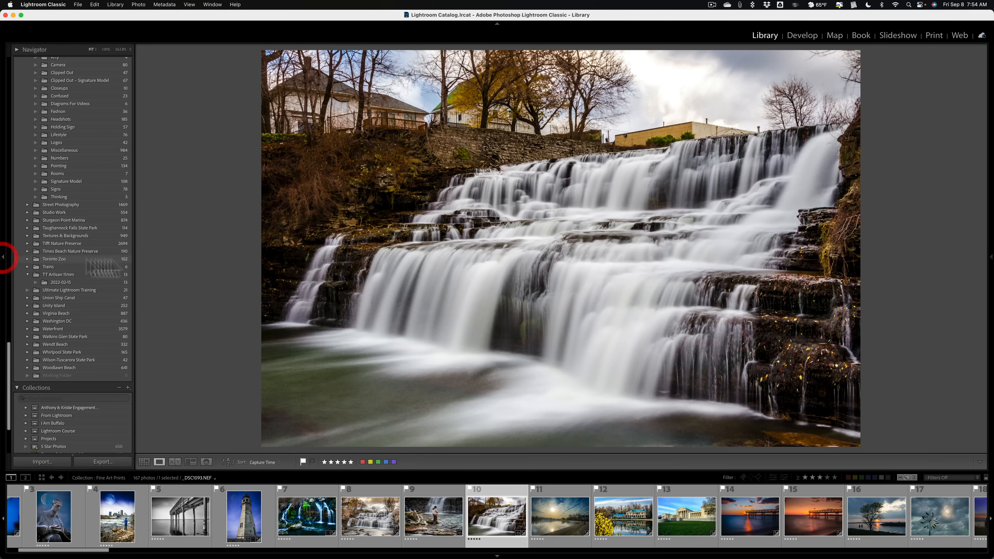
{"action": "left_click", "coordinate": [991, 257]}
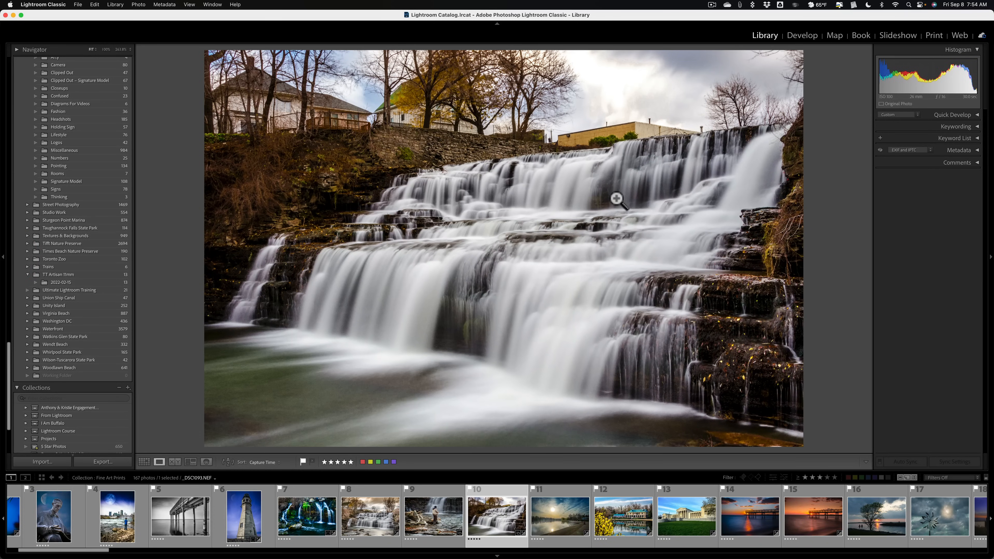
{"action": "mouse_move", "coordinate": [744, 16]}
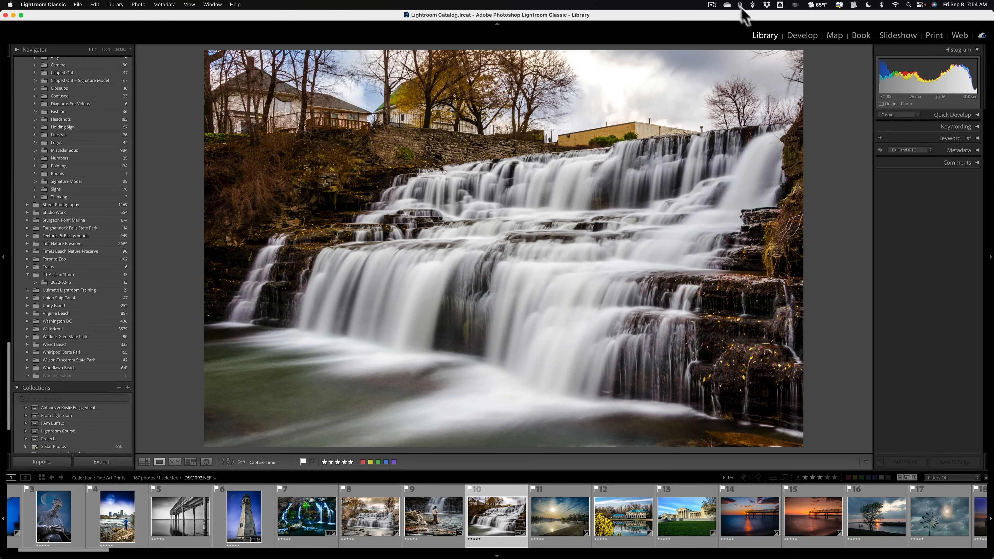
Switch to Develop and hide the right editing panel and the filmstrip
{"action": "left_click", "coordinate": [802, 35]}
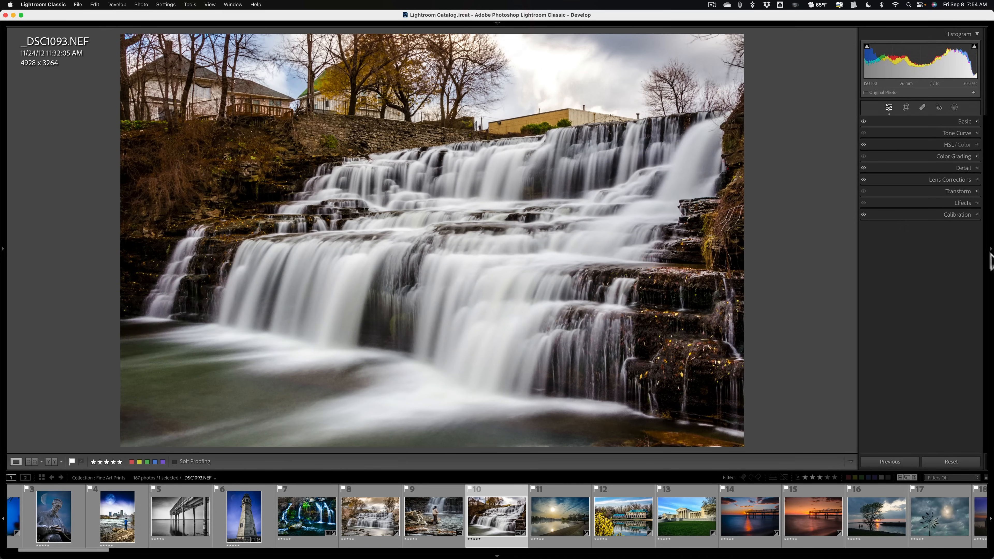
{"action": "left_click", "coordinate": [991, 259]}
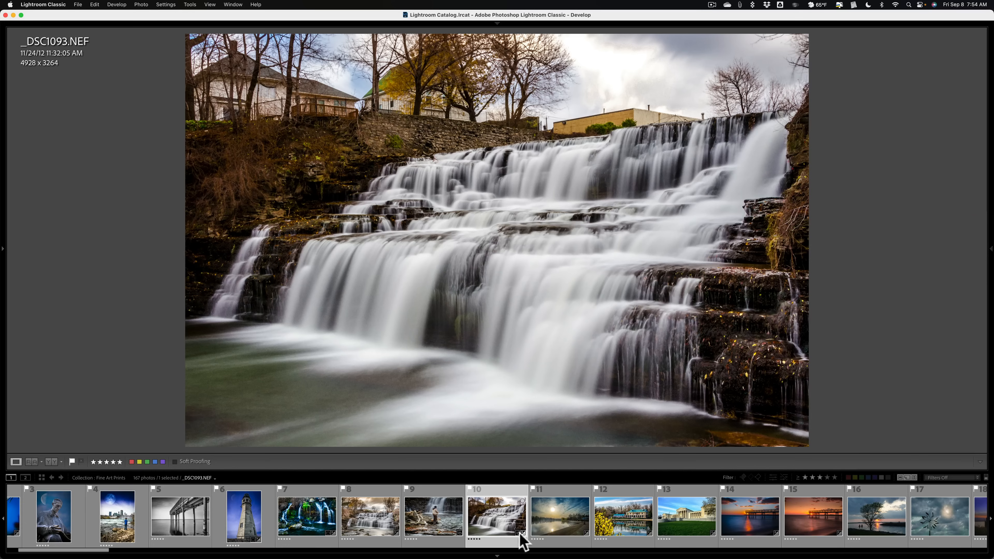
{"action": "mouse_move", "coordinate": [497, 551]}
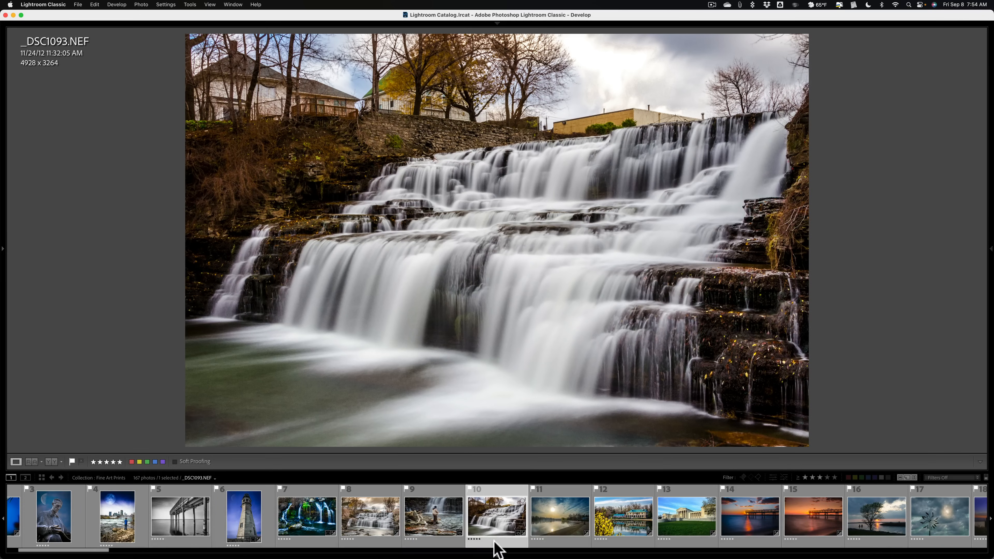
{"action": "left_click", "coordinate": [497, 548]}
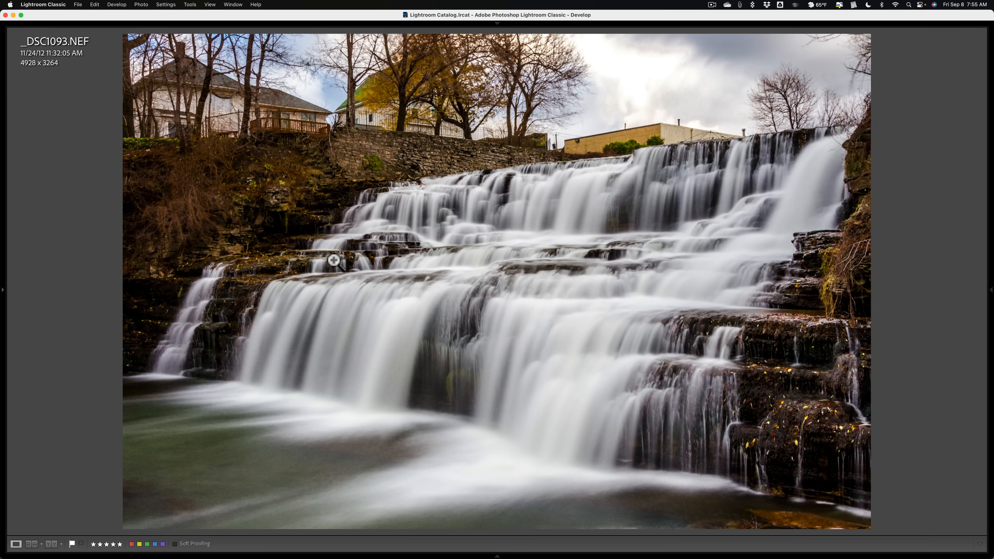
{"action": "mouse_move", "coordinate": [5, 286]}
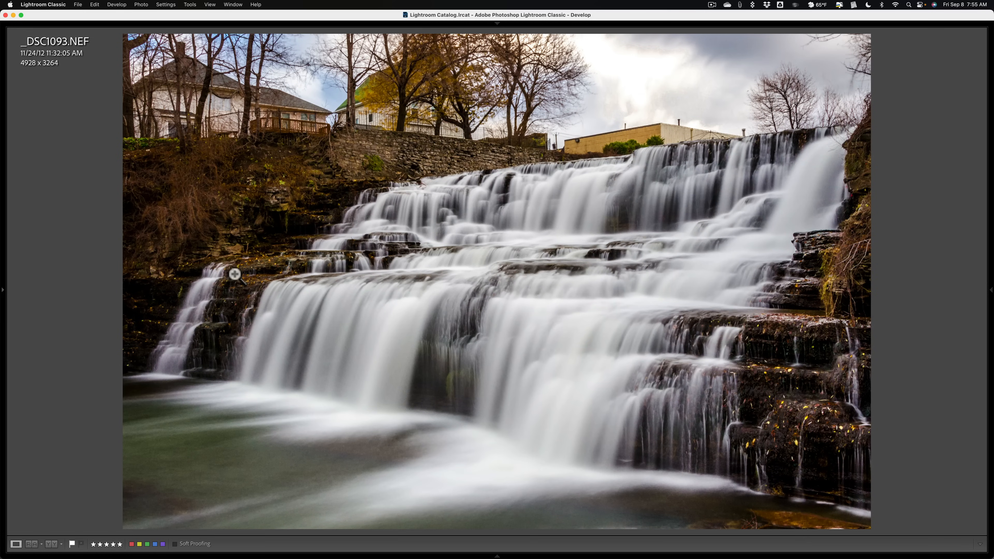
{"action": "mouse_move", "coordinate": [9, 286]}
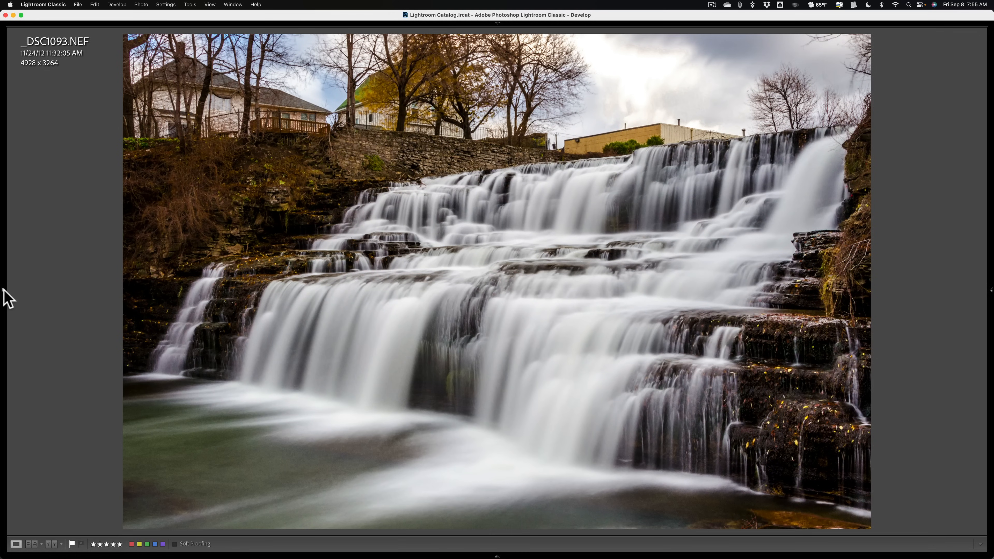
{"action": "mouse_move", "coordinate": [455, 266]}
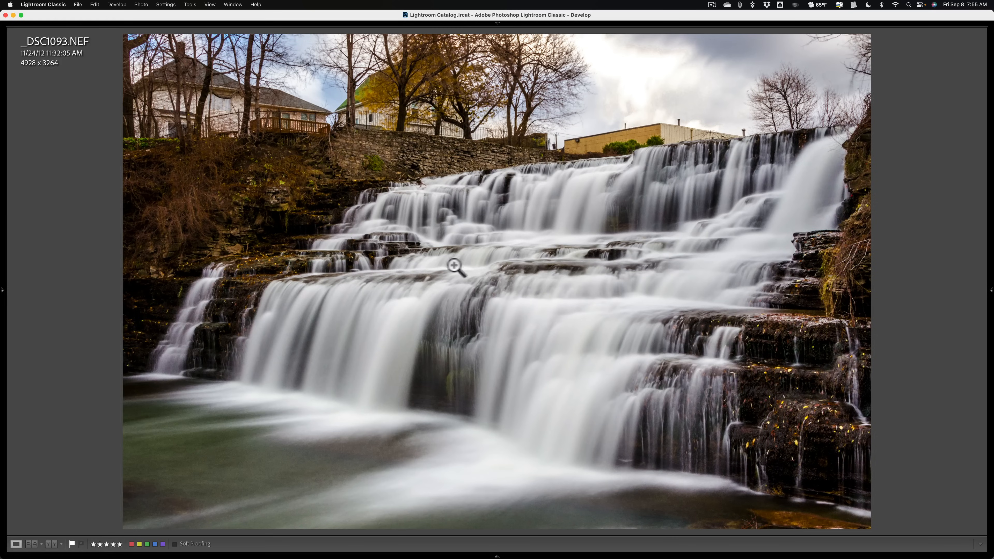
{"action": "mouse_move", "coordinate": [455, 265]}
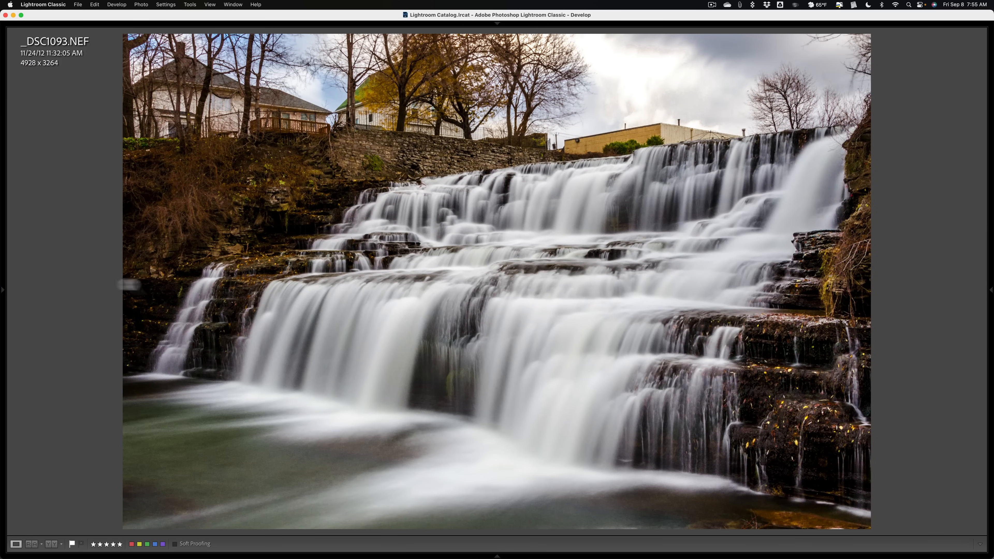
{"action": "mouse_move", "coordinate": [67, 299]}
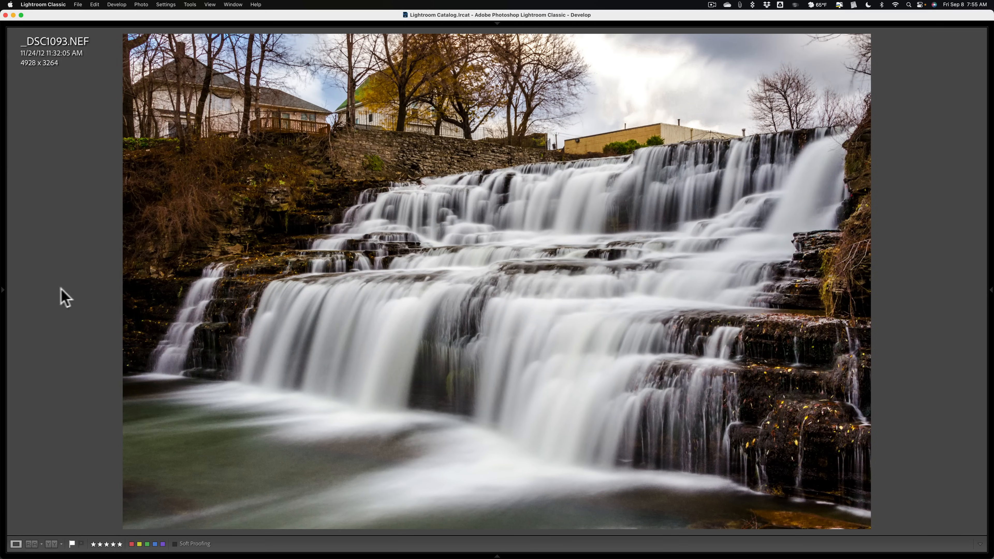
{"action": "mouse_move", "coordinate": [76, 294]}
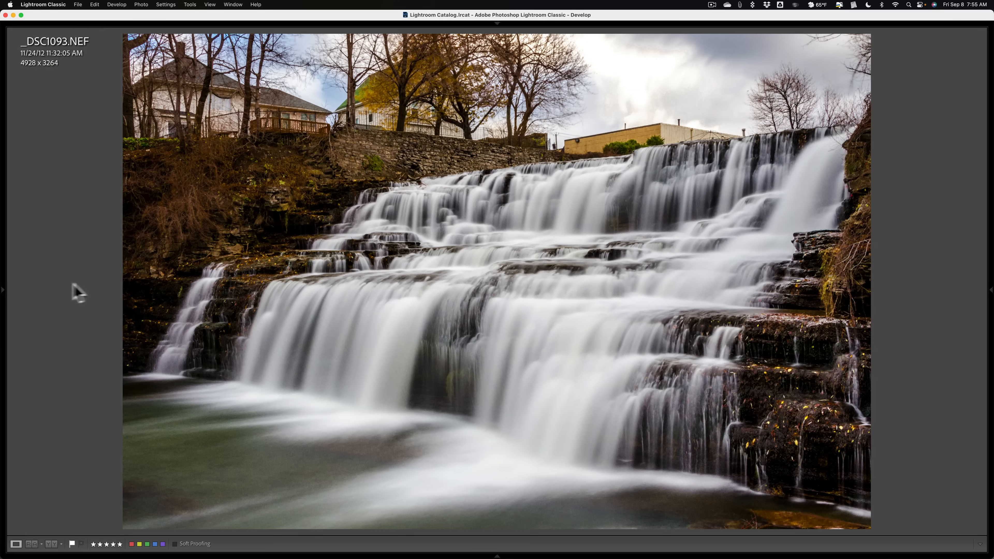
{"action": "mouse_move", "coordinate": [280, 283]}
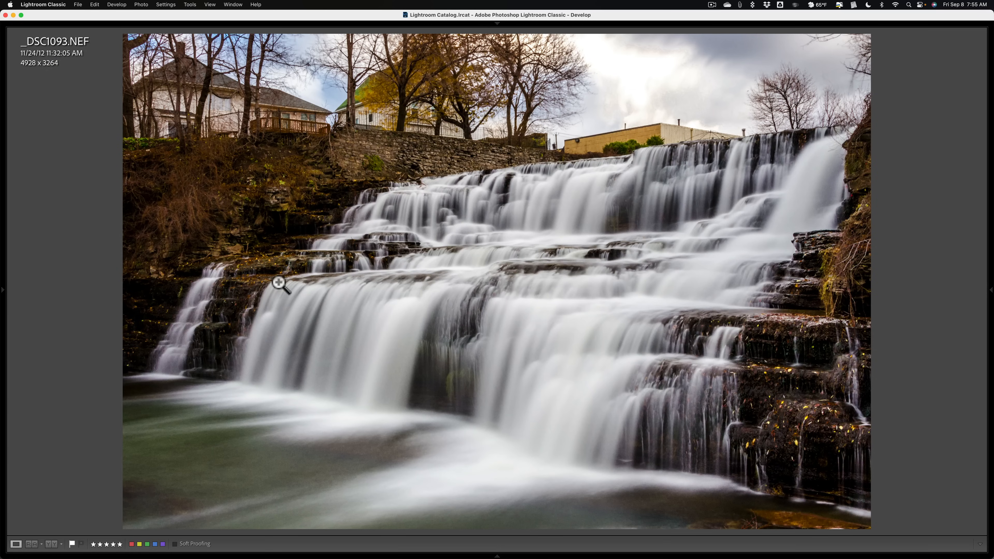
{"action": "mouse_move", "coordinate": [25, 298]}
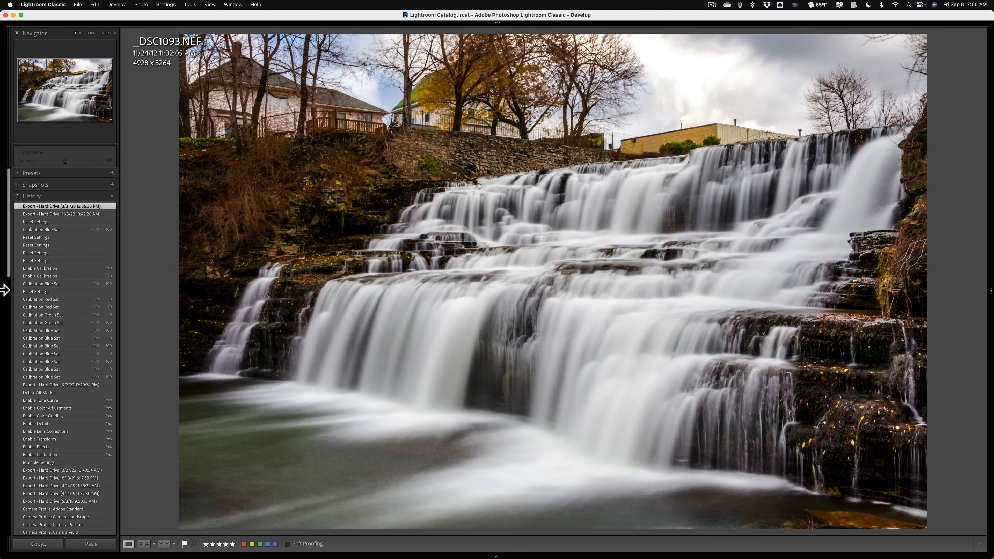
Bring the side panels back around the waterfall photo using Tab and the left edge triangle
{"action": "key", "text": "Tab"}
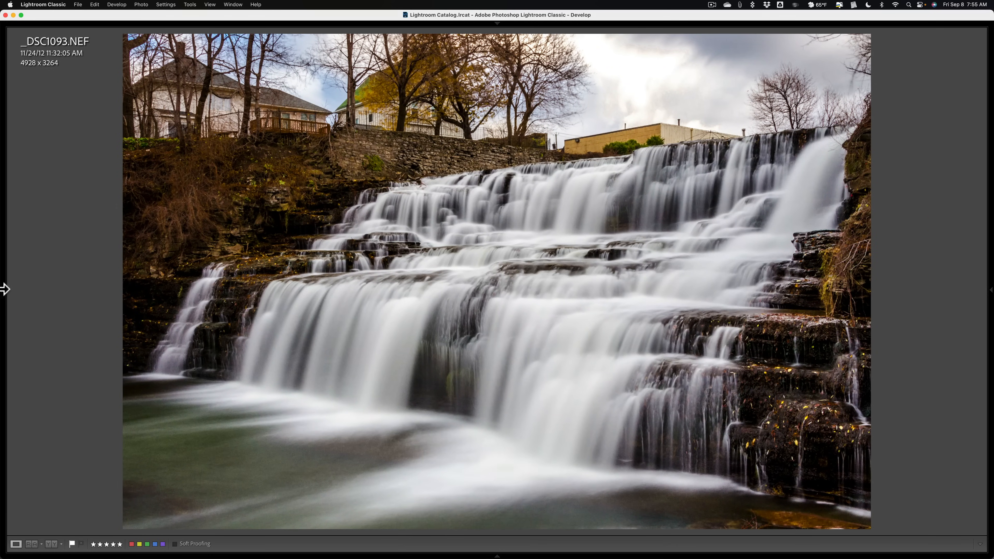
{"action": "mouse_move", "coordinate": [277, 269]}
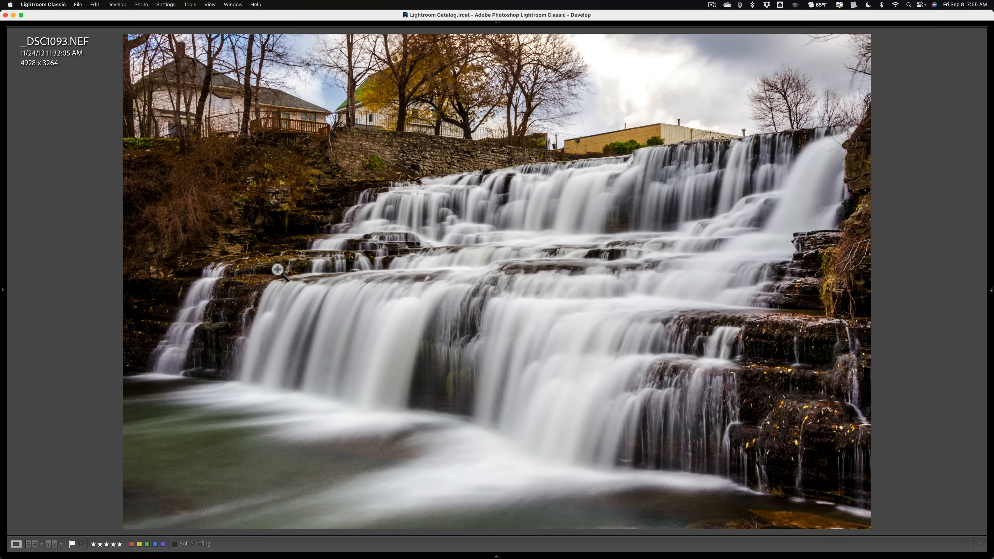
{"action": "mouse_move", "coordinate": [9, 298]}
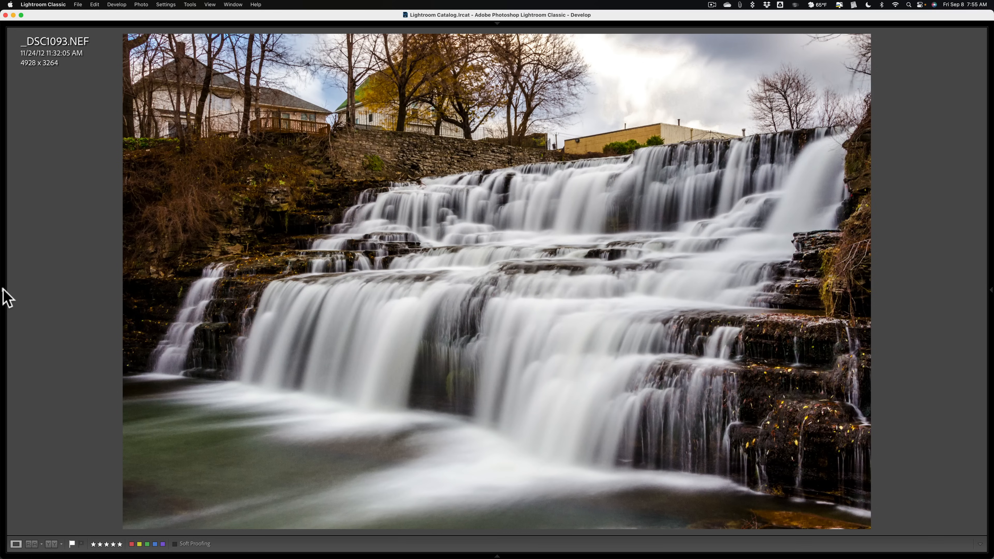
{"action": "mouse_move", "coordinate": [6, 296]}
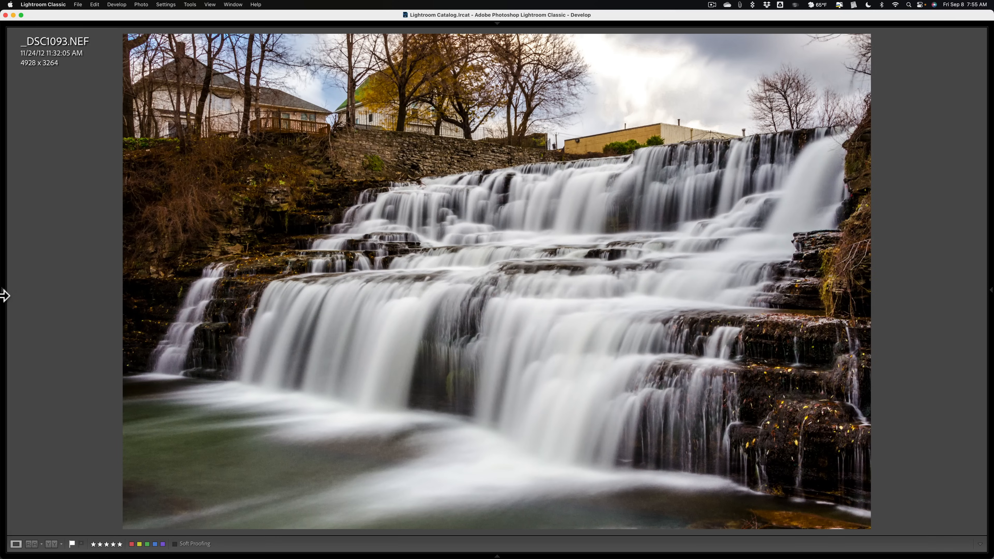
{"action": "left_click", "coordinate": [5, 296]}
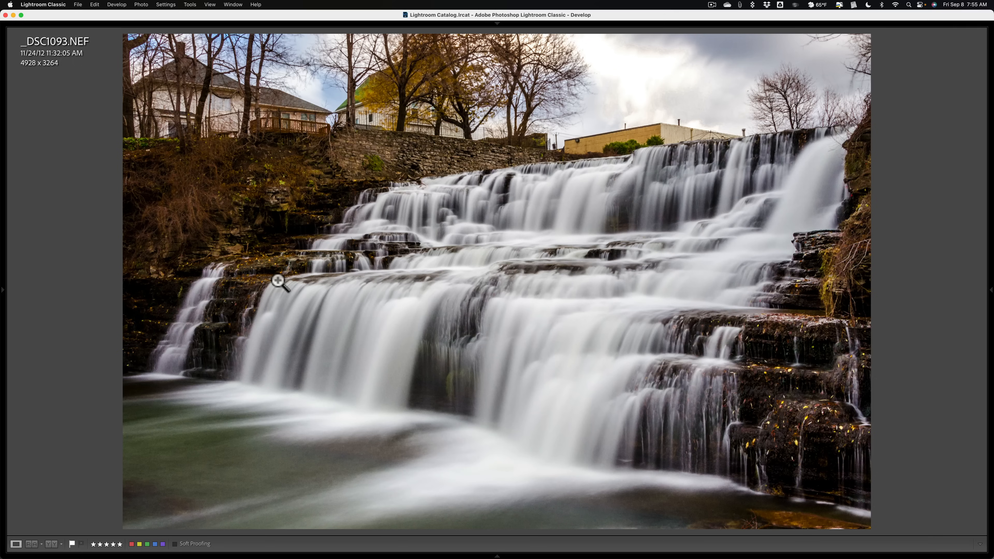
{"action": "left_click", "coordinate": [3, 290]}
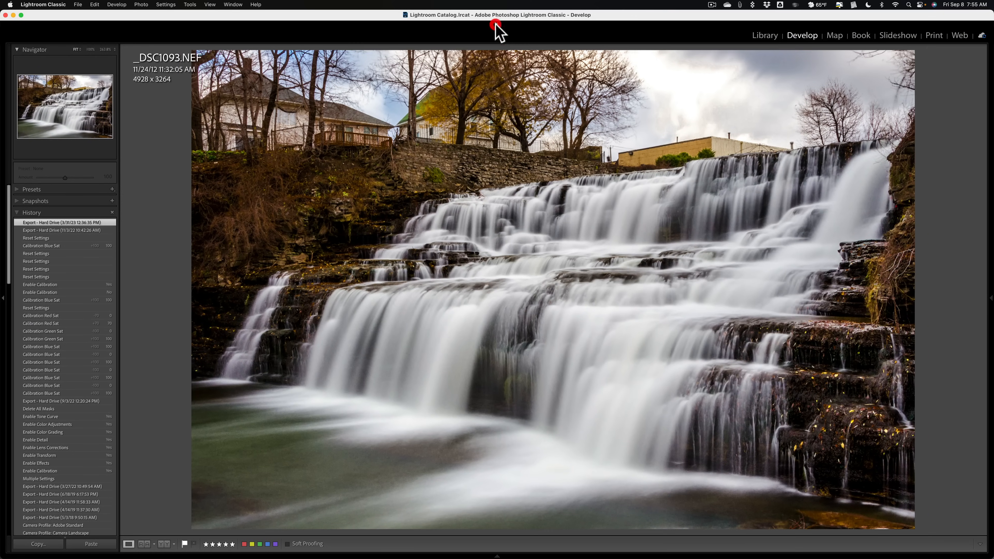
{"action": "mouse_move", "coordinate": [989, 305]}
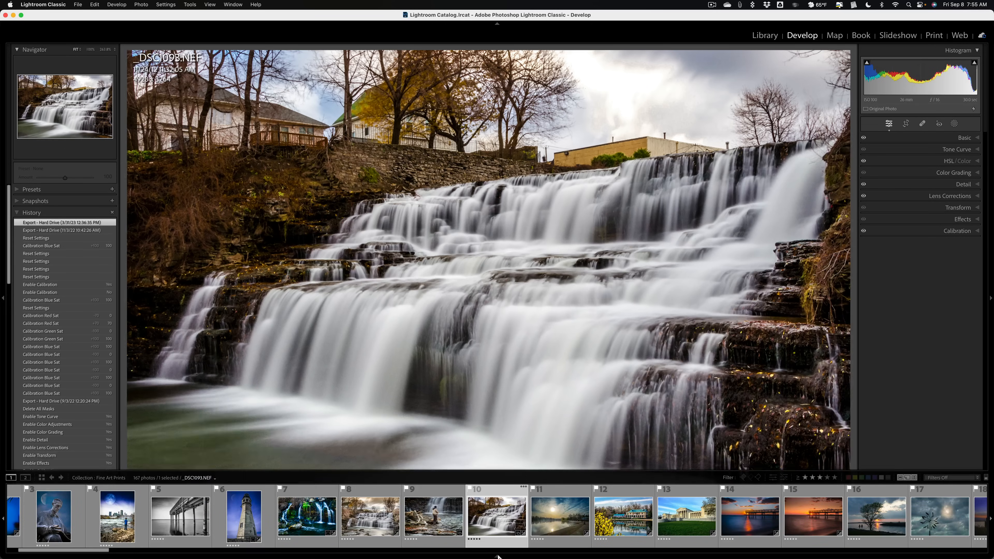
Hide the left panel via its edge triangle, then restore its automatic pop-out
{"action": "left_click", "coordinate": [455, 256]}
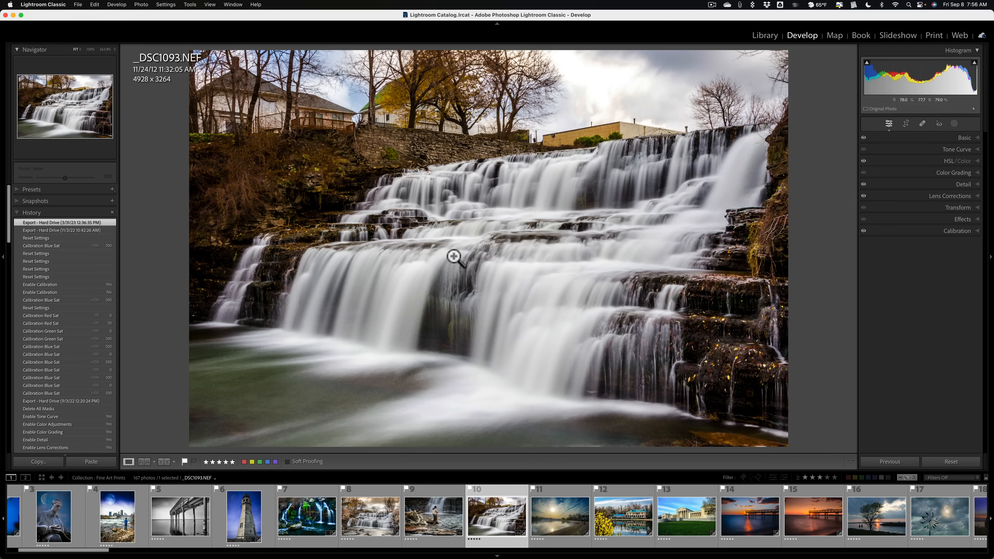
{"action": "mouse_move", "coordinate": [5, 263]}
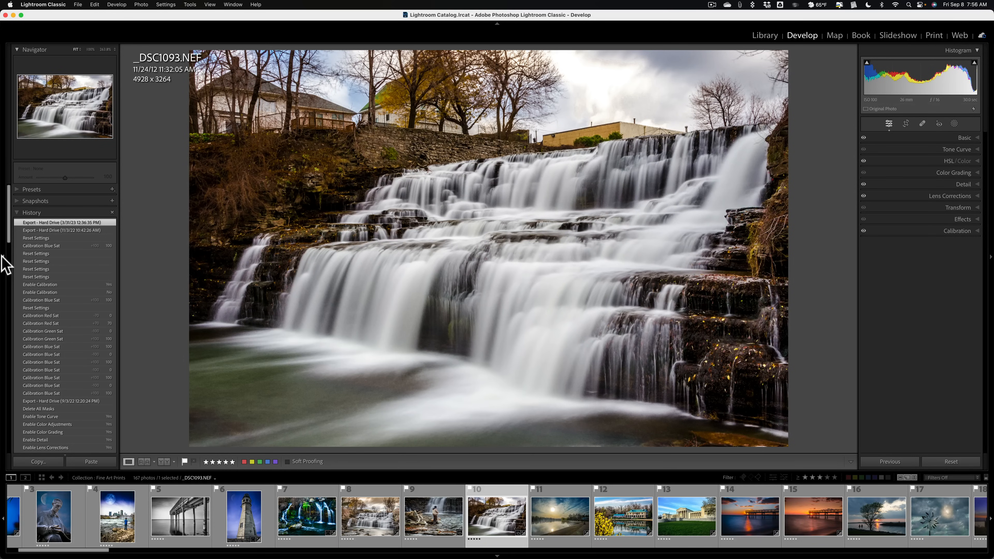
{"action": "left_click", "coordinate": [4, 257]}
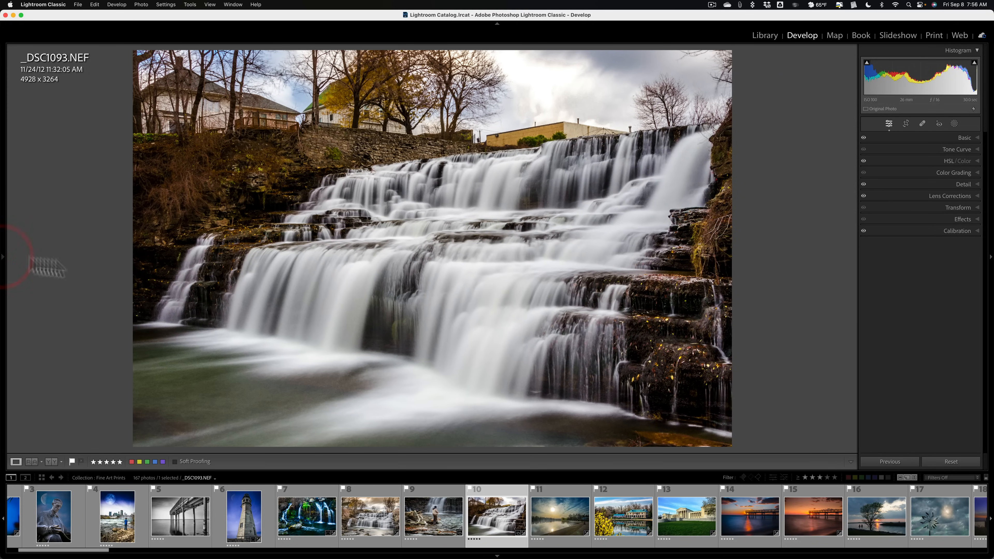
{"action": "mouse_move", "coordinate": [429, 255]}
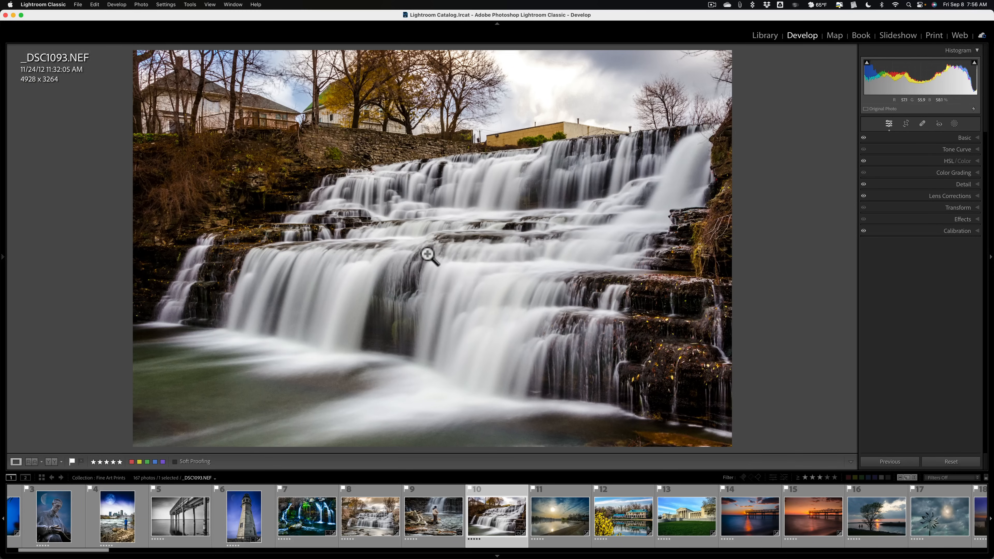
{"action": "mouse_move", "coordinate": [477, 233]}
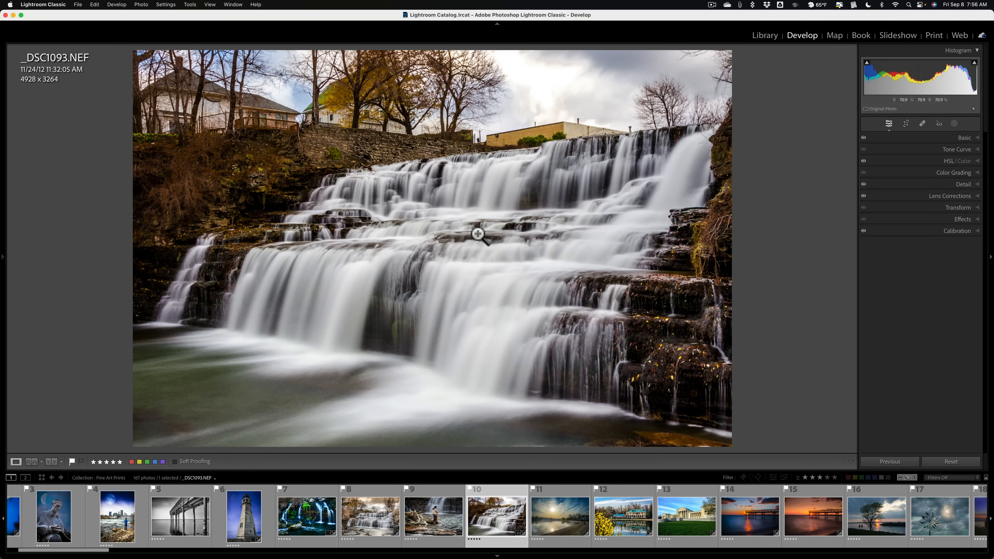
{"action": "left_click", "coordinate": [2, 257]}
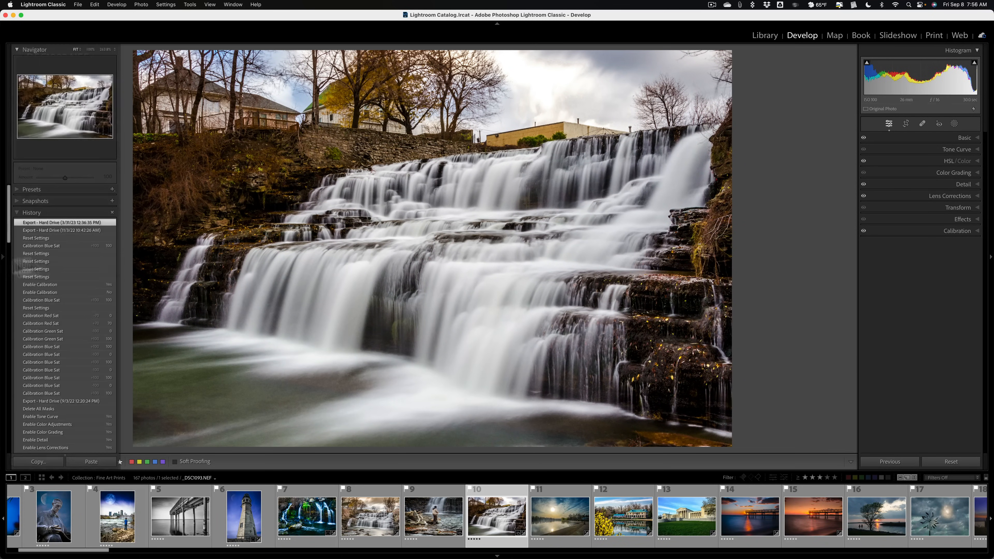